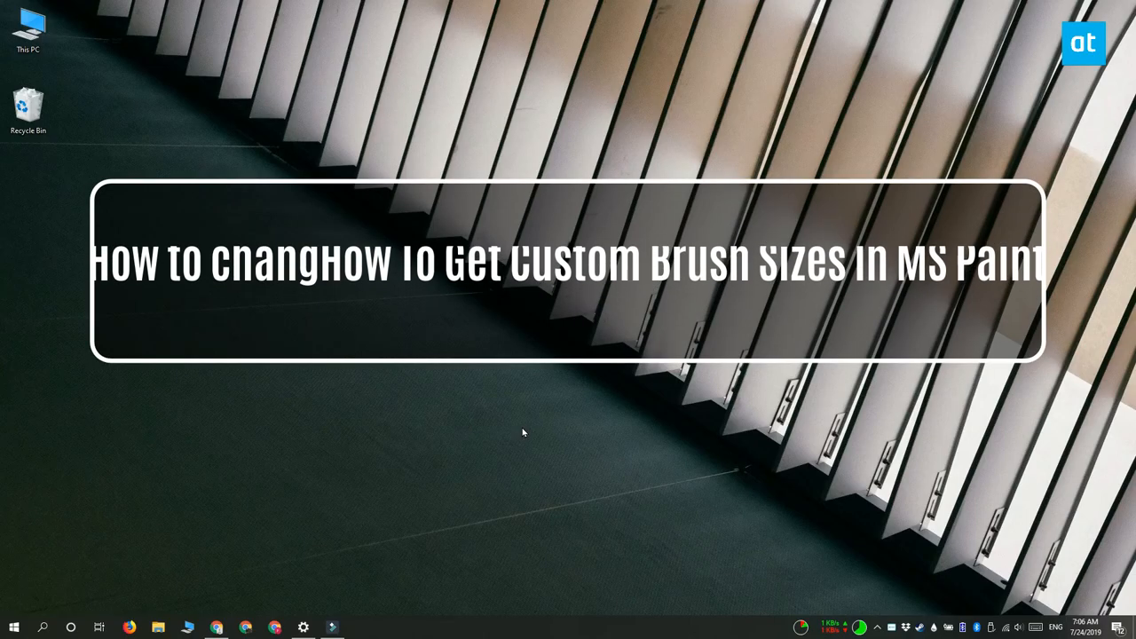
Launch Paint from the desktop so a blank untitled canvas is ready.
left_click(11, 625)
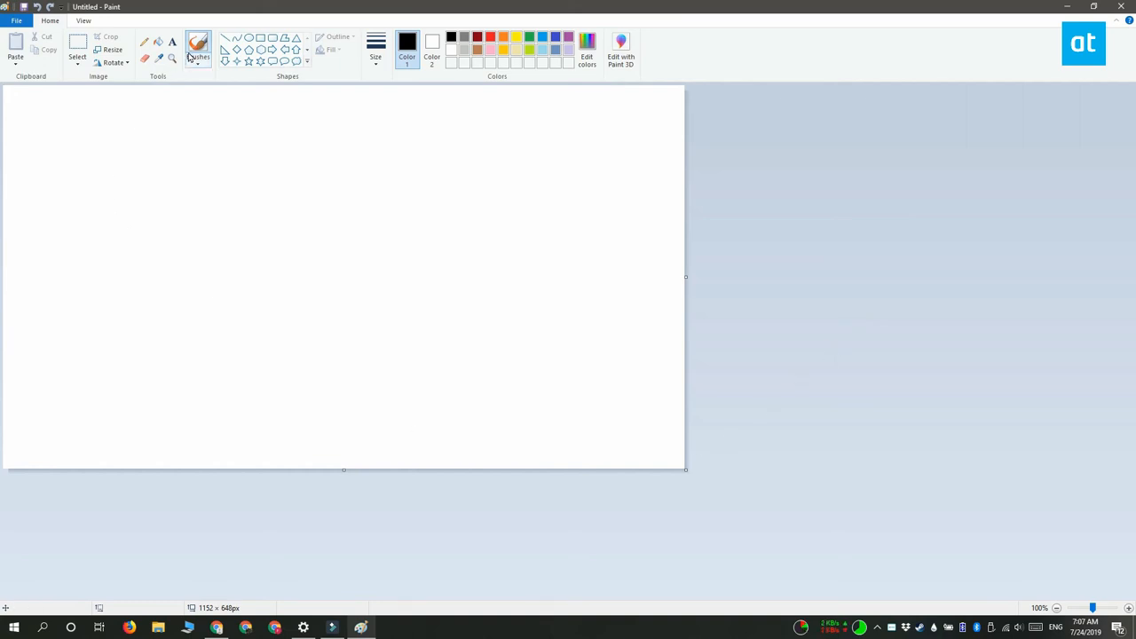
mouse_move(199, 44)
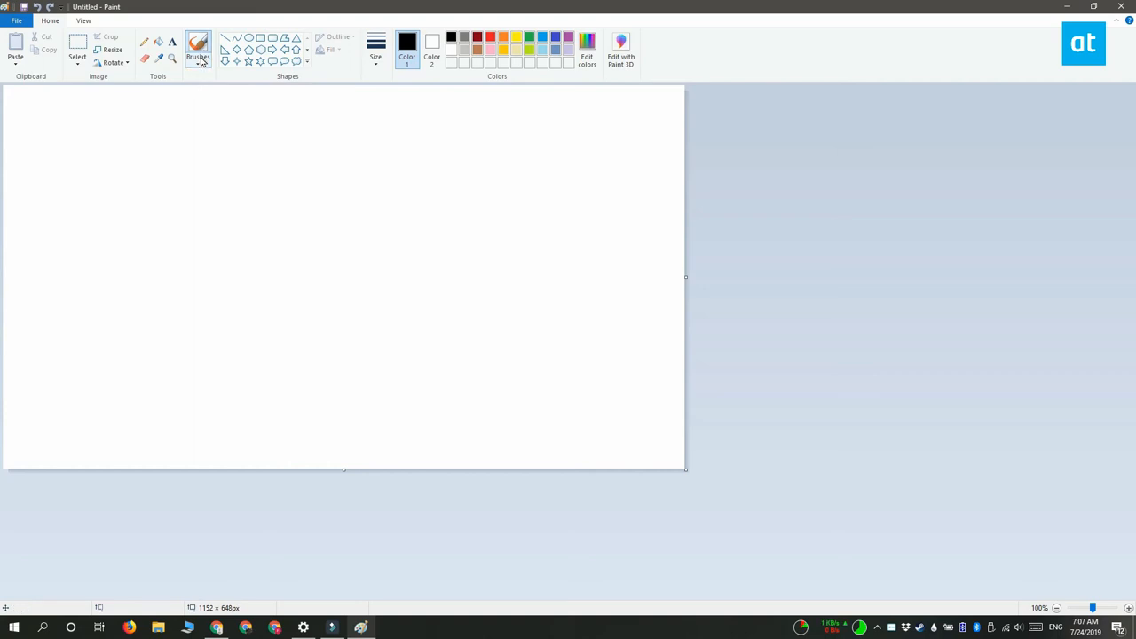
Choose a brush style from the Brushes list as the active drawing tool.
left_click(195, 50)
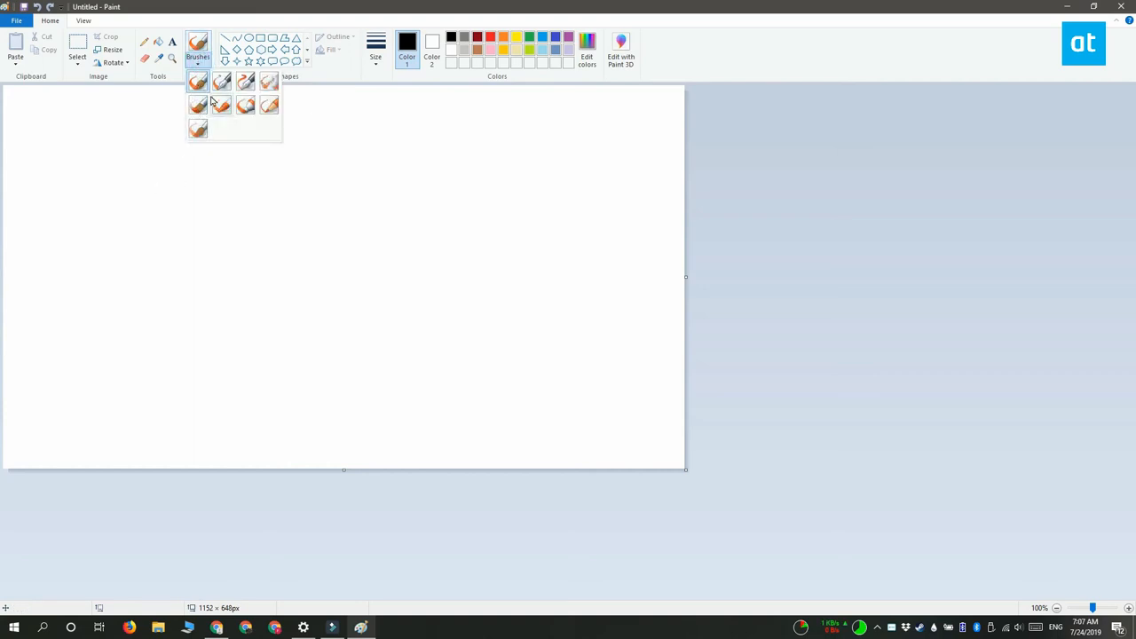
left_click(197, 84)
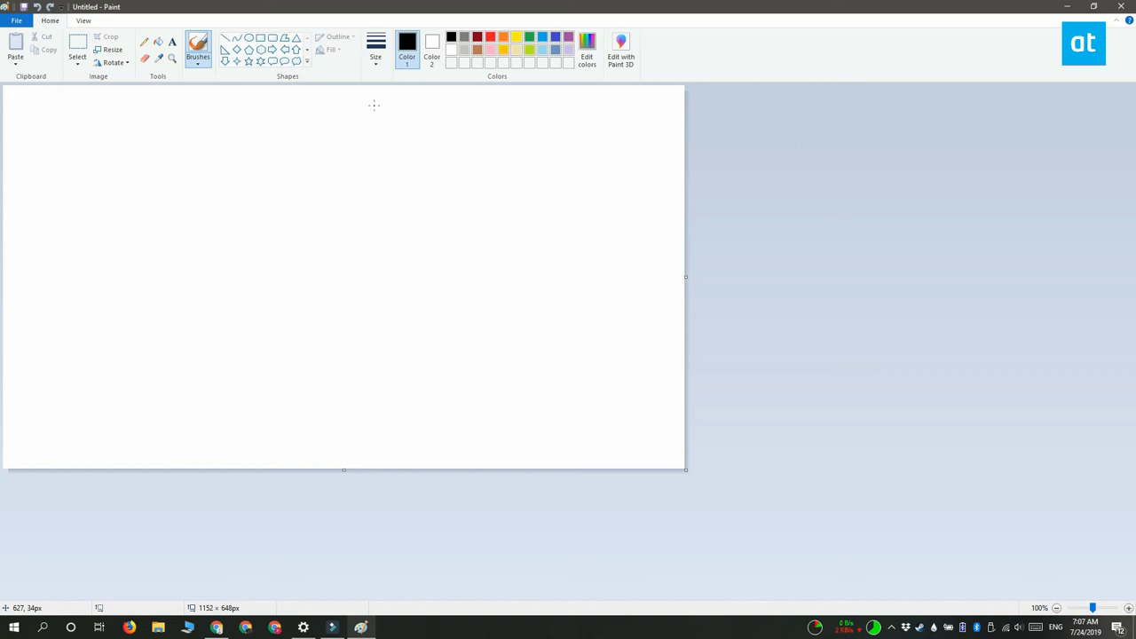
mouse_move(373, 41)
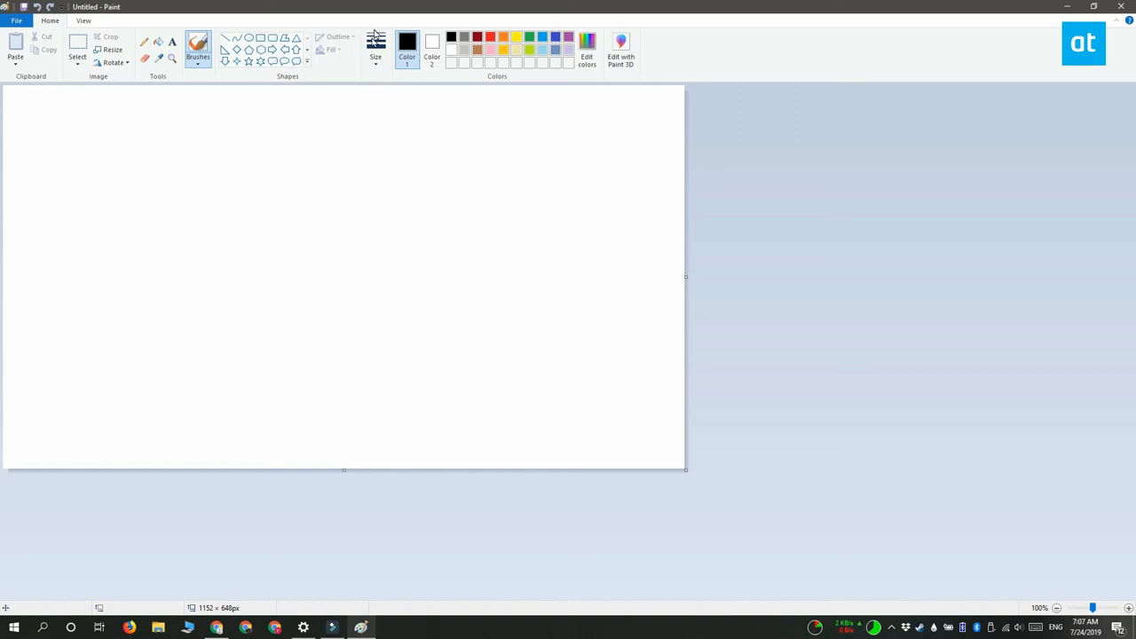
mouse_move(374, 50)
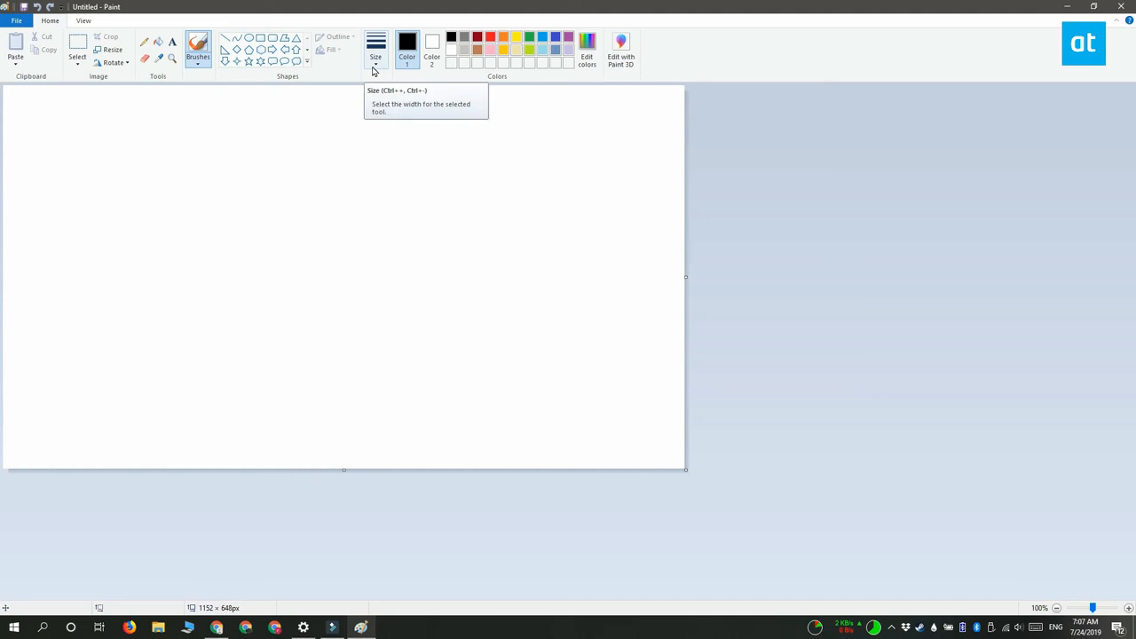
mouse_move(376, 71)
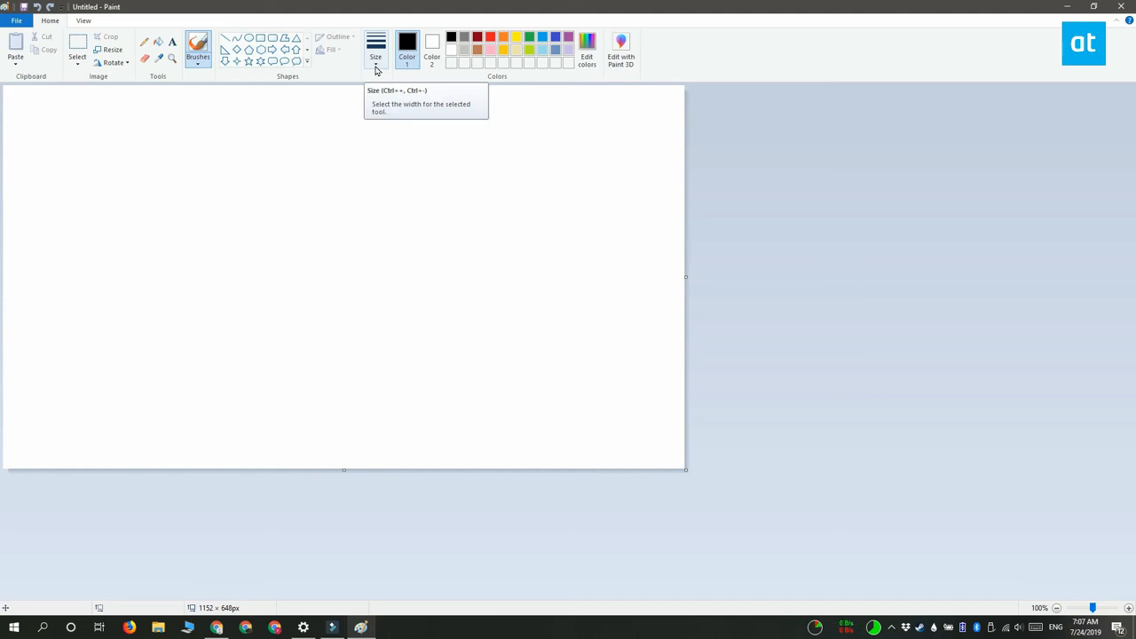
Show the Size list of stroke widths for the brush.
left_click(373, 43)
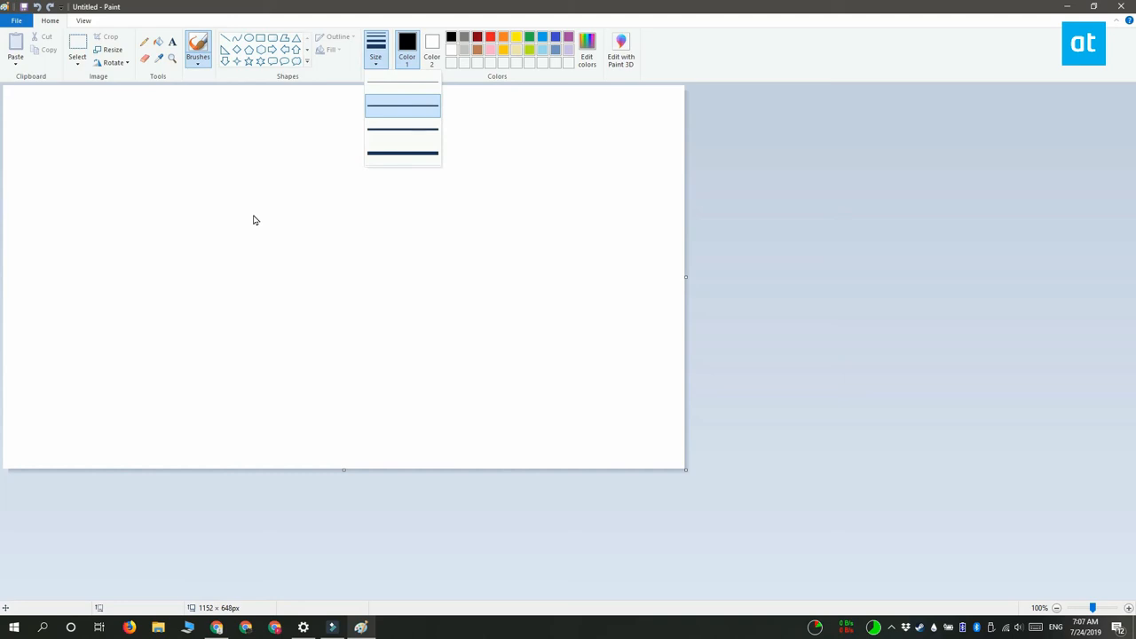
mouse_move(405, 99)
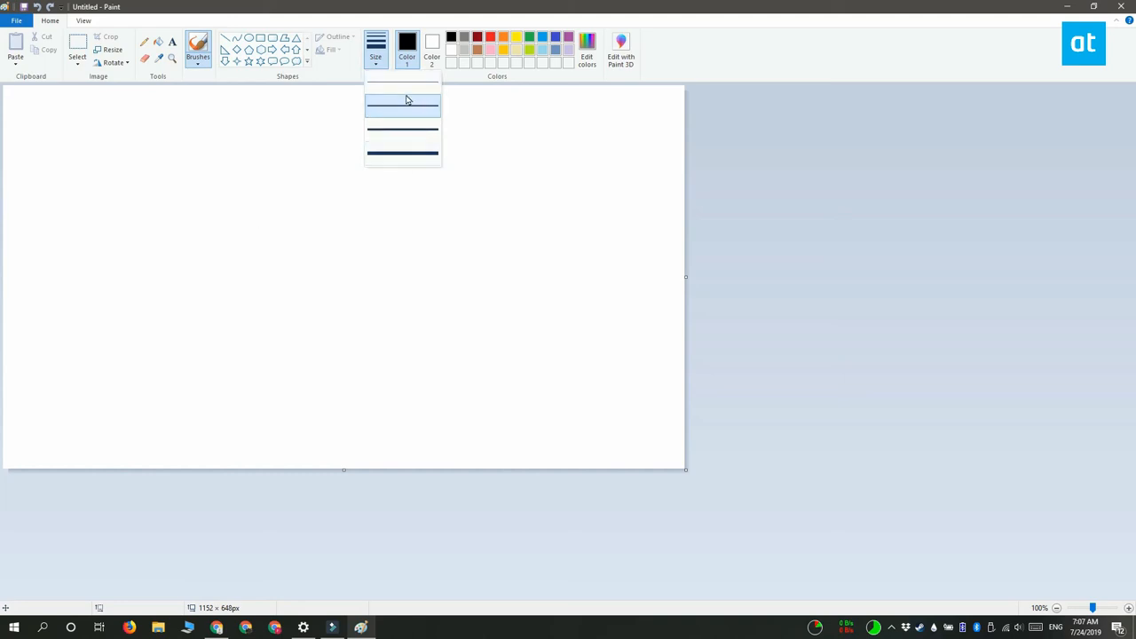
mouse_move(404, 151)
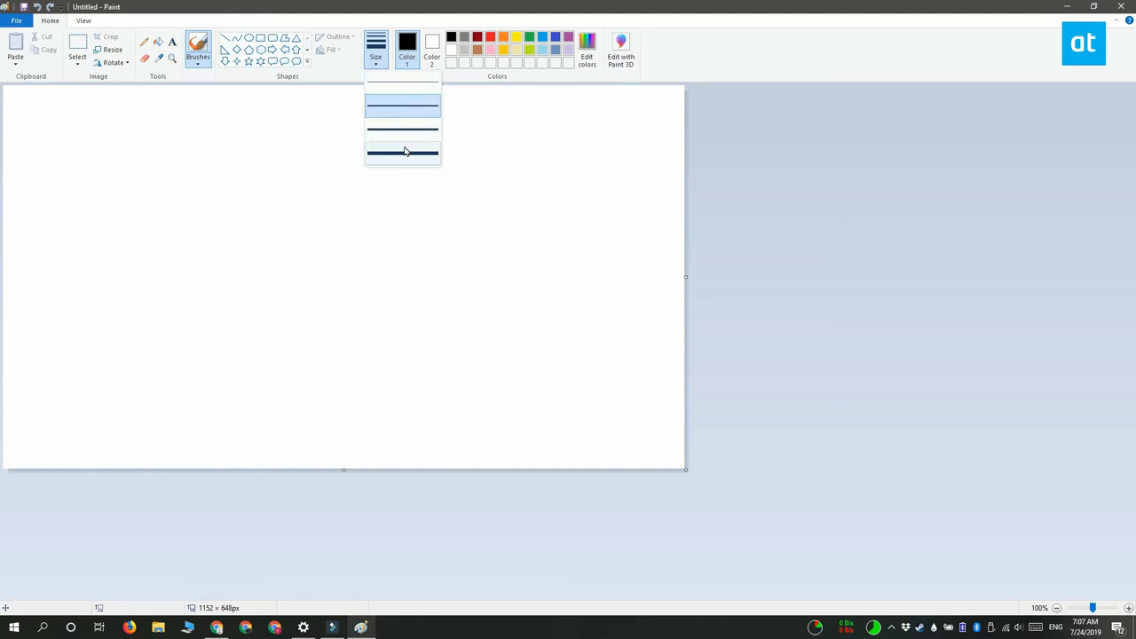
mouse_move(412, 153)
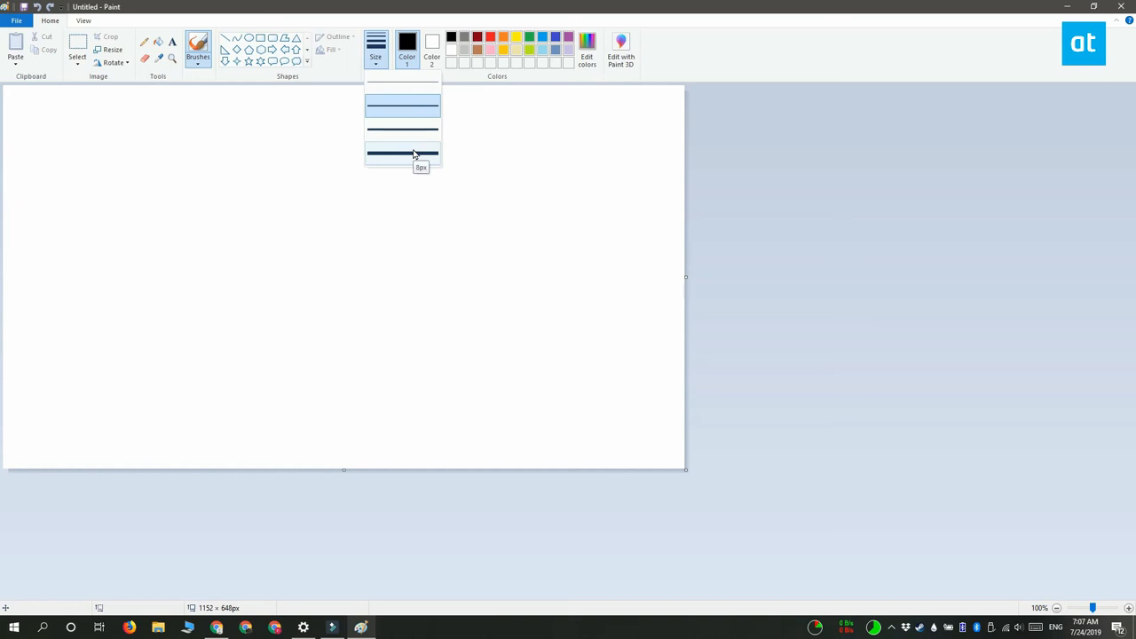
mouse_move(423, 161)
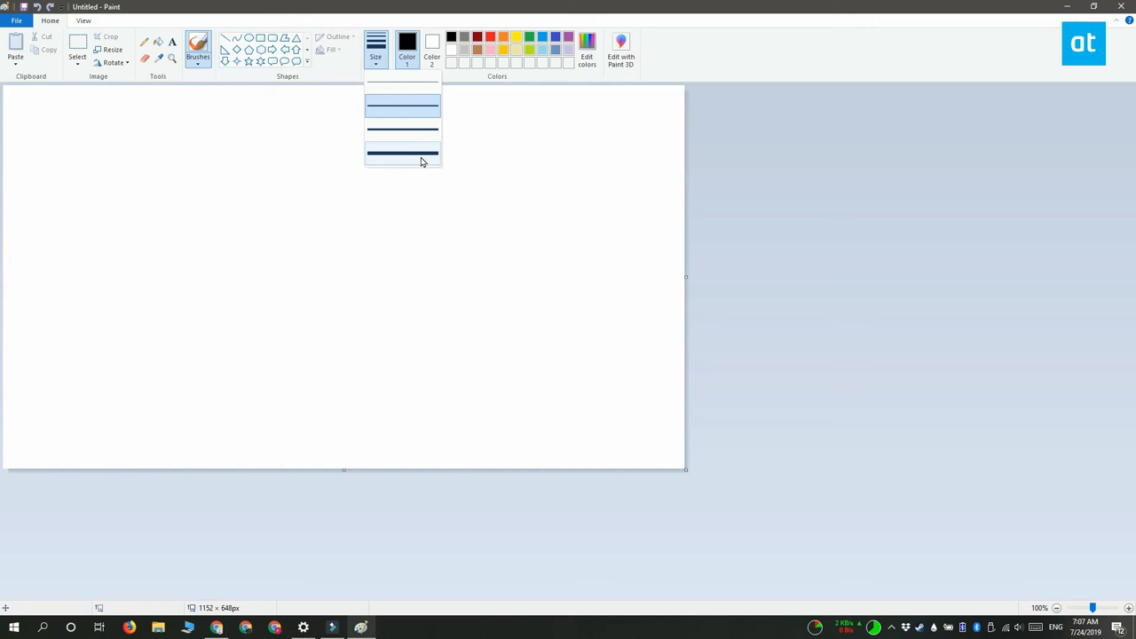
Select a stroke width and paint a thin black wavy line across the upper canvas.
left_click(403, 152)
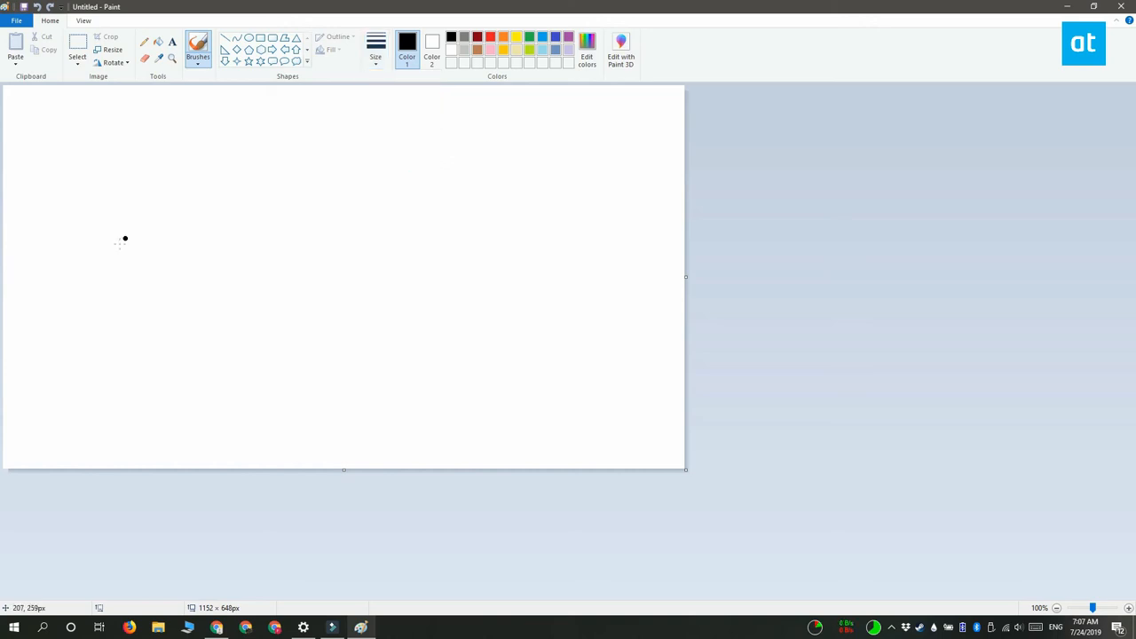
left_click_drag(133, 194, 109, 270)
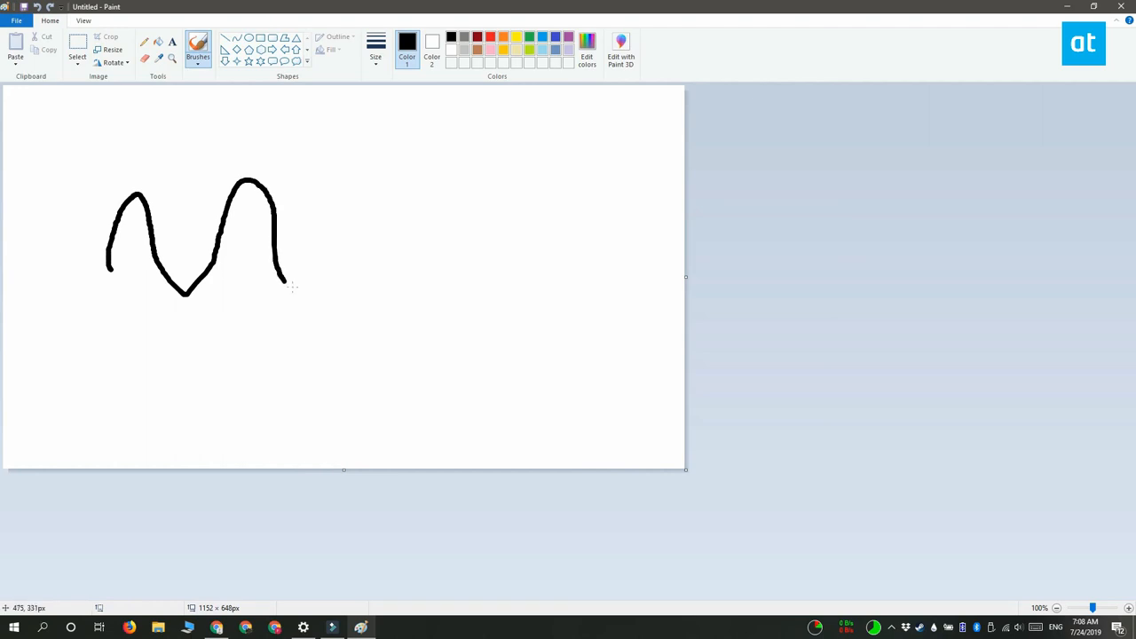
left_click_drag(284, 284, 497, 204)
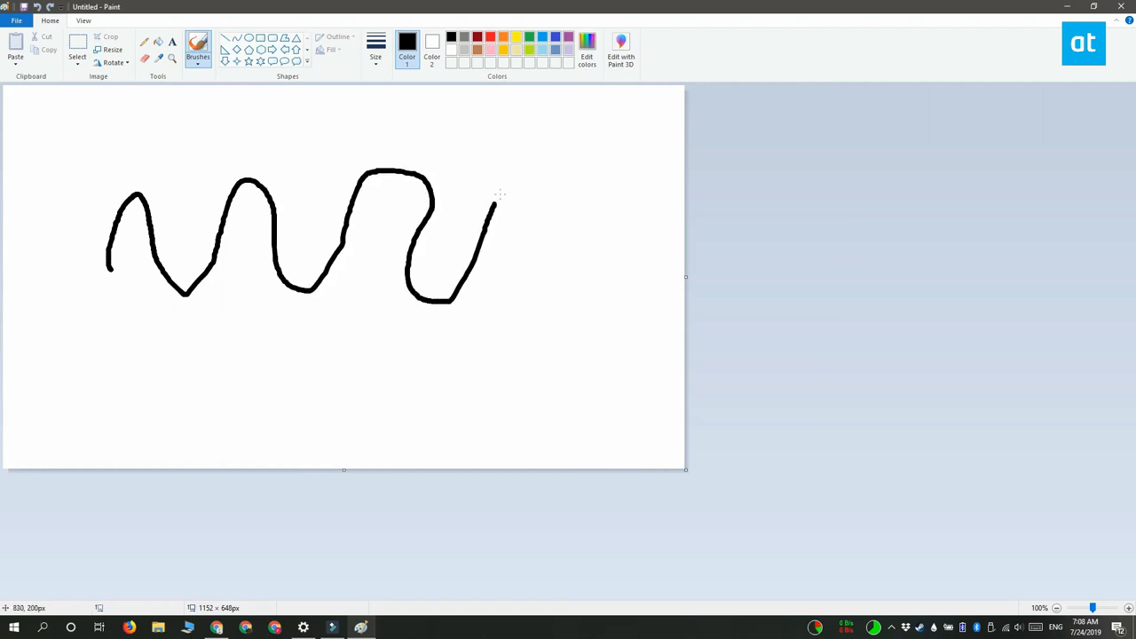
left_click_drag(493, 209, 576, 284)
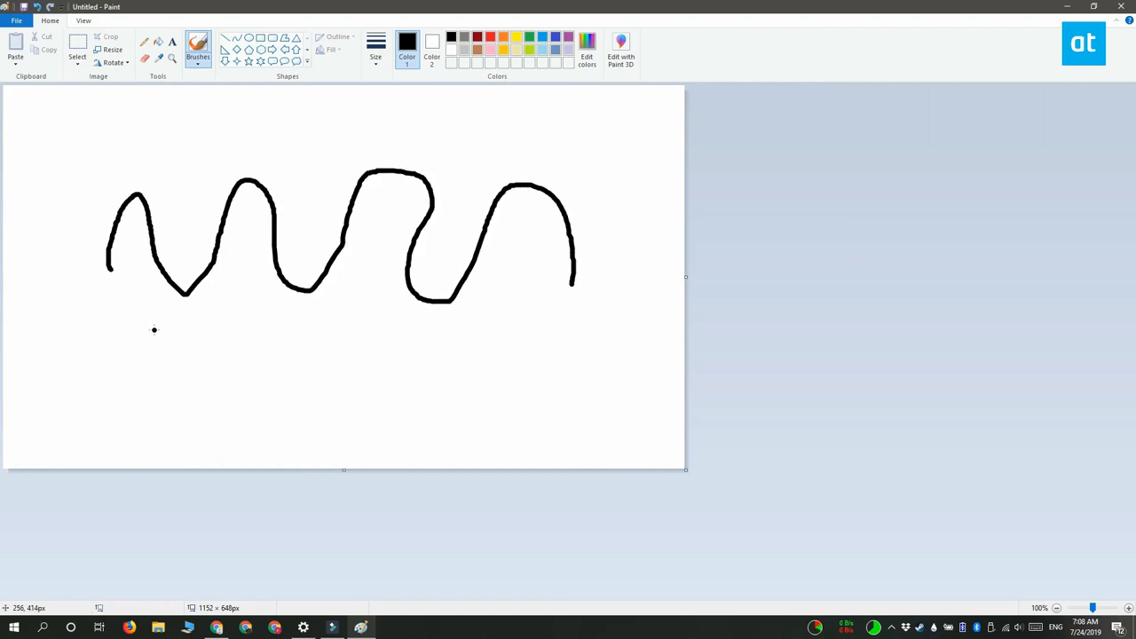
mouse_move(103, 332)
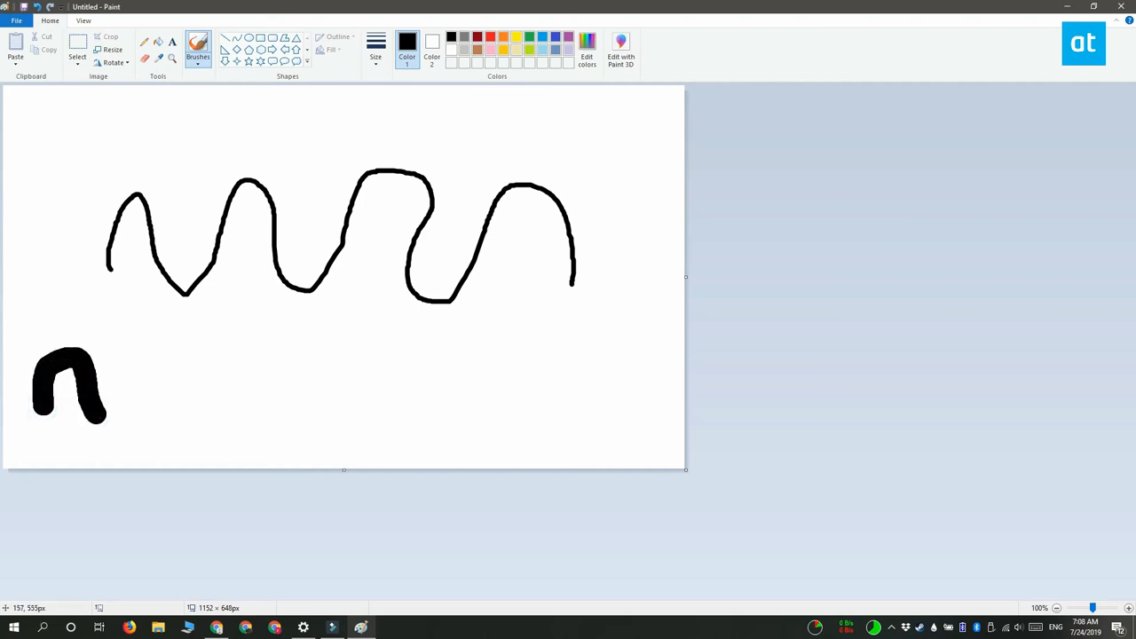
Paint a much thicker black wavy line across the lower canvas with the enlarged brush.
left_click_drag(89, 400, 284, 390)
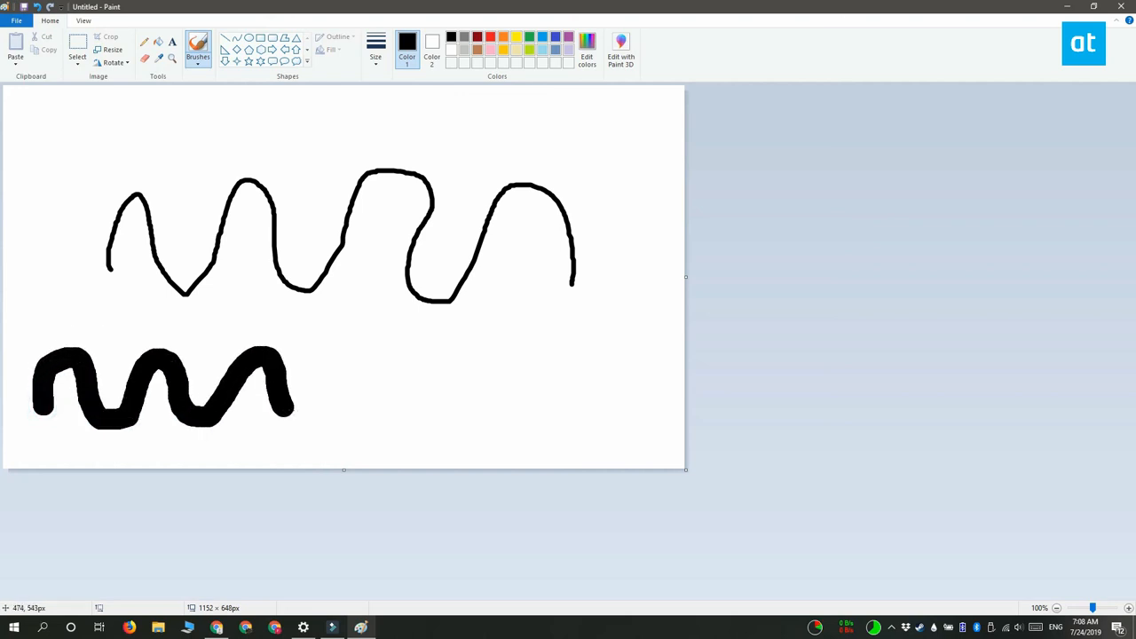
left_click_drag(293, 390, 514, 390)
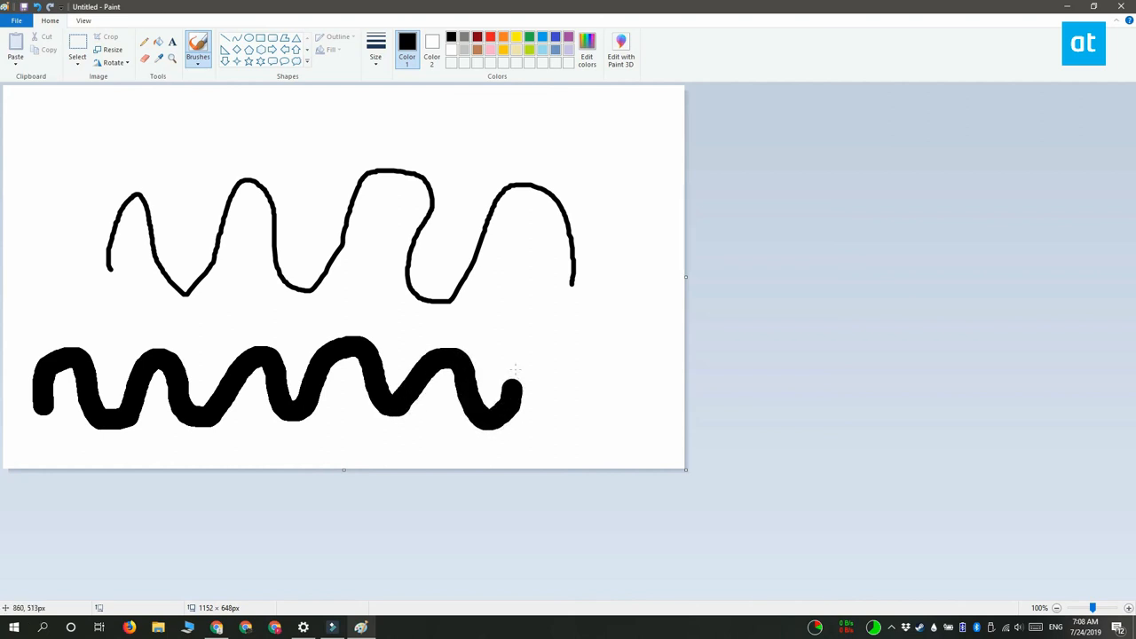
left_click_drag(524, 391, 639, 399)
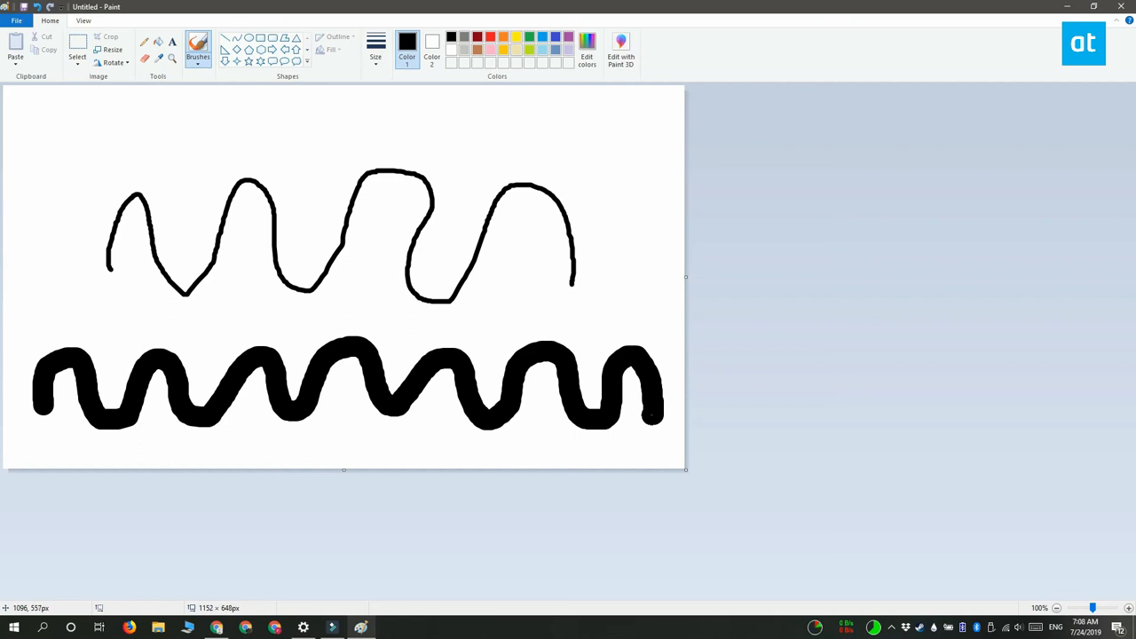
mouse_move(376, 67)
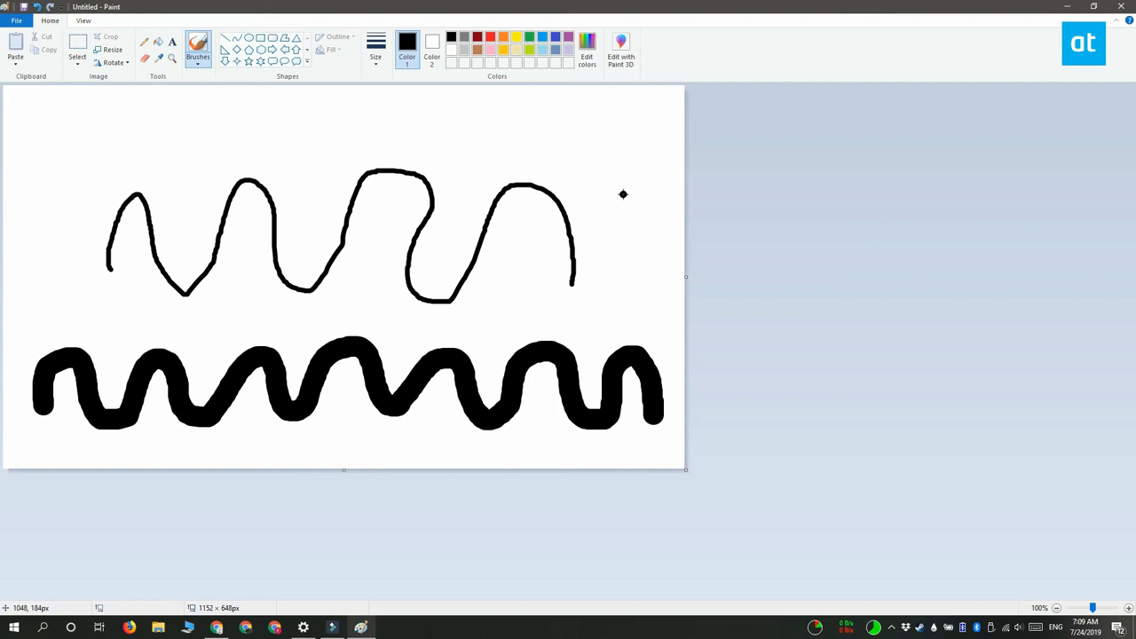
Add a short thin black curve at the upper right beside the thin wave's end.
left_click_drag(583, 196, 625, 192)
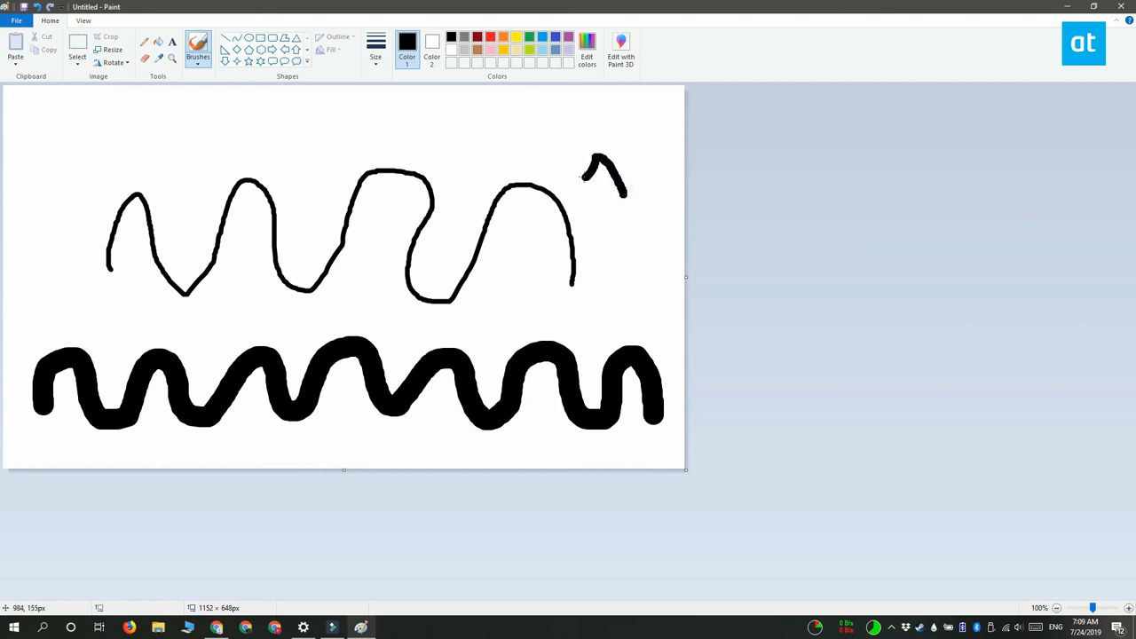